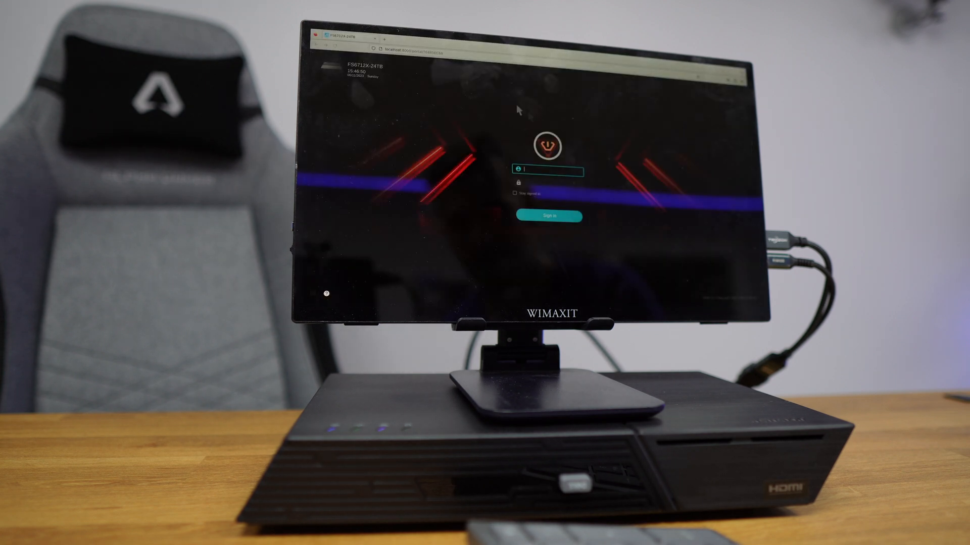
- Sign in to ADM and launch the Netflix tile so the Netflix site loads in Firefox
{"action": "left_click", "coordinate": [549, 216]}
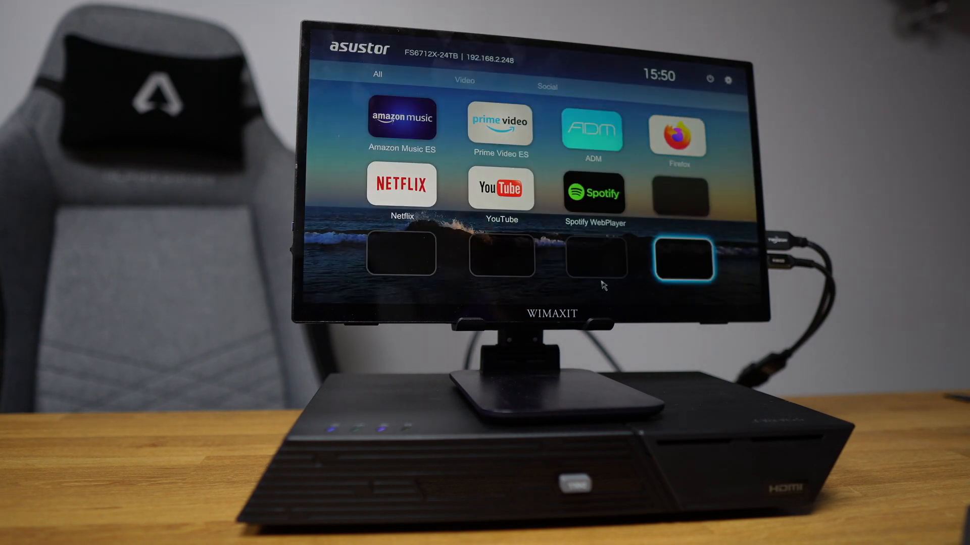
{"action": "left_click", "coordinate": [401, 185]}
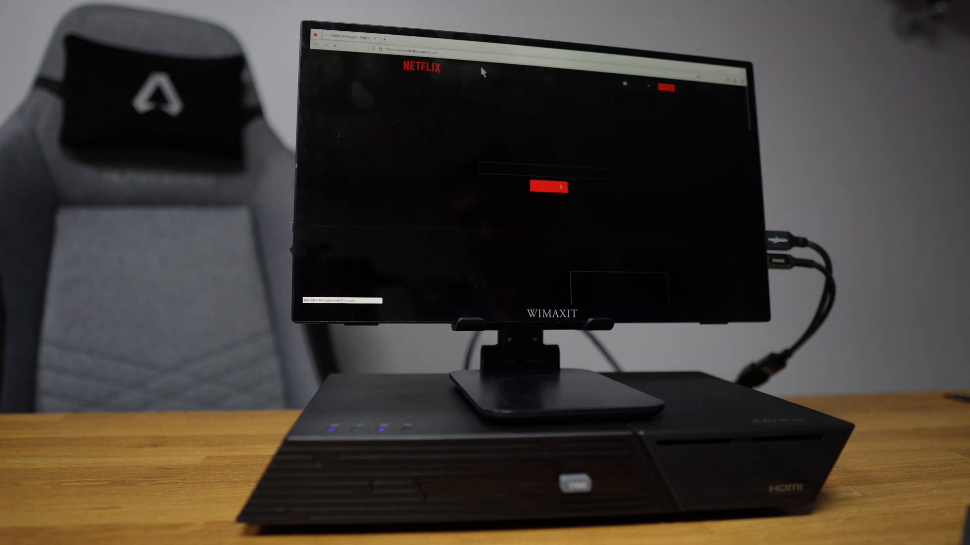